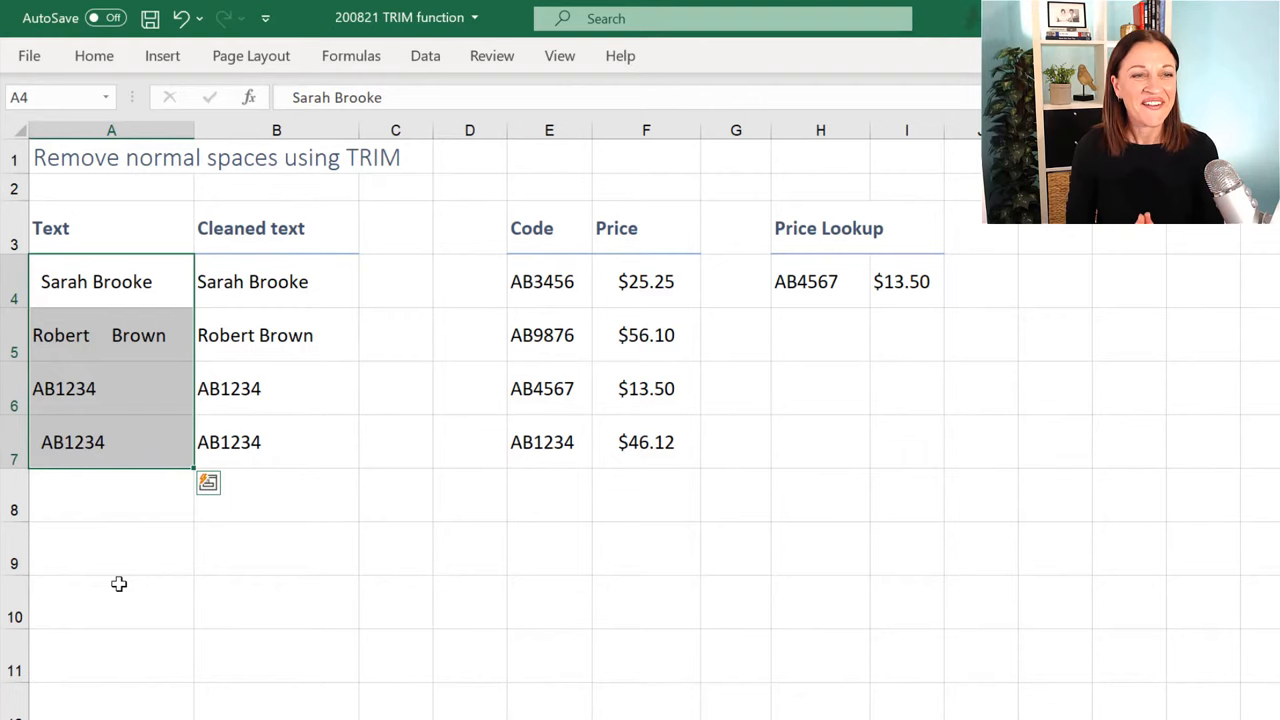
Open Find and Replace on the selected names and codes in A4:A7
key(Ctrl+h)
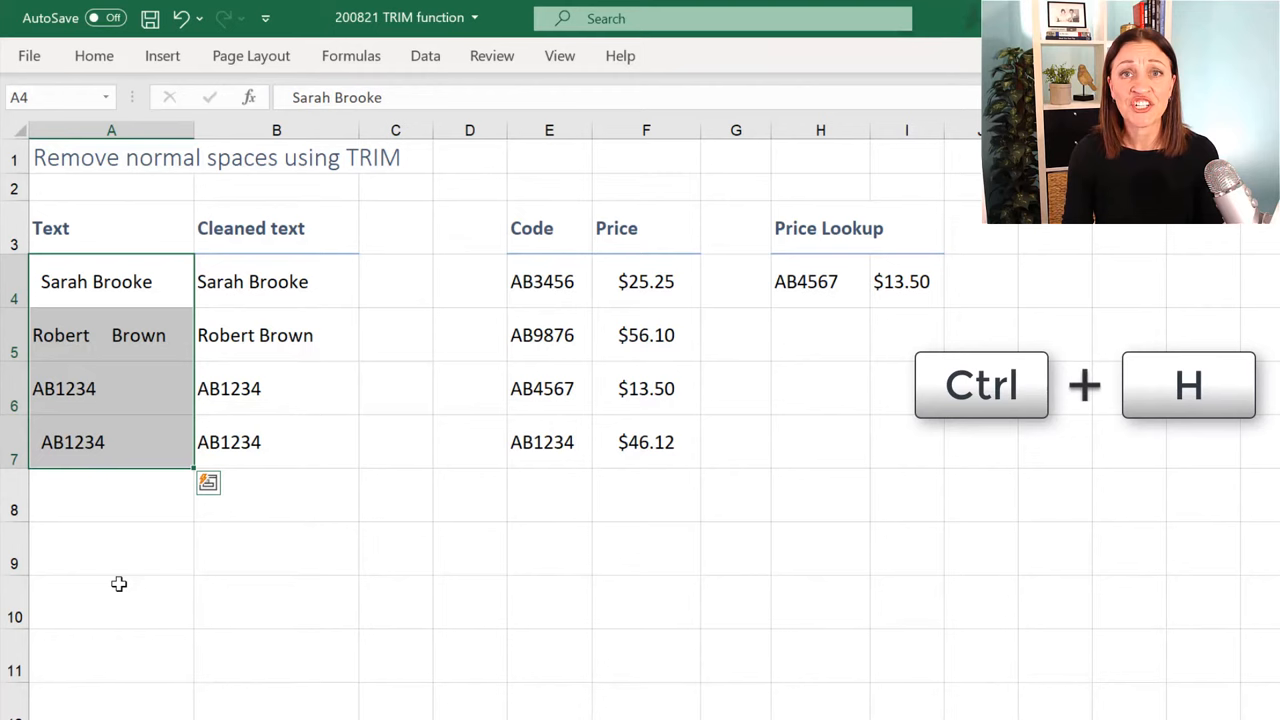
key(ctrl+h)
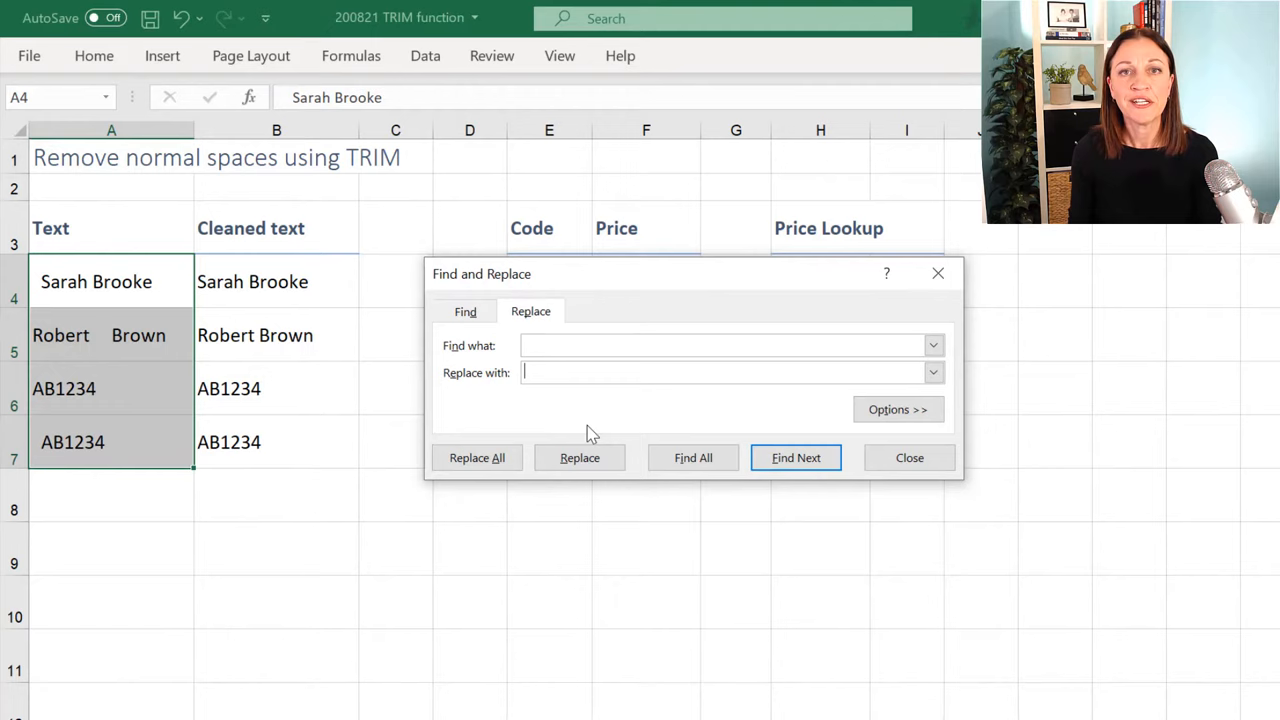
Replace all spaces in the cells, dismiss the 11-replacements message, and close the dialog
click(476, 457)
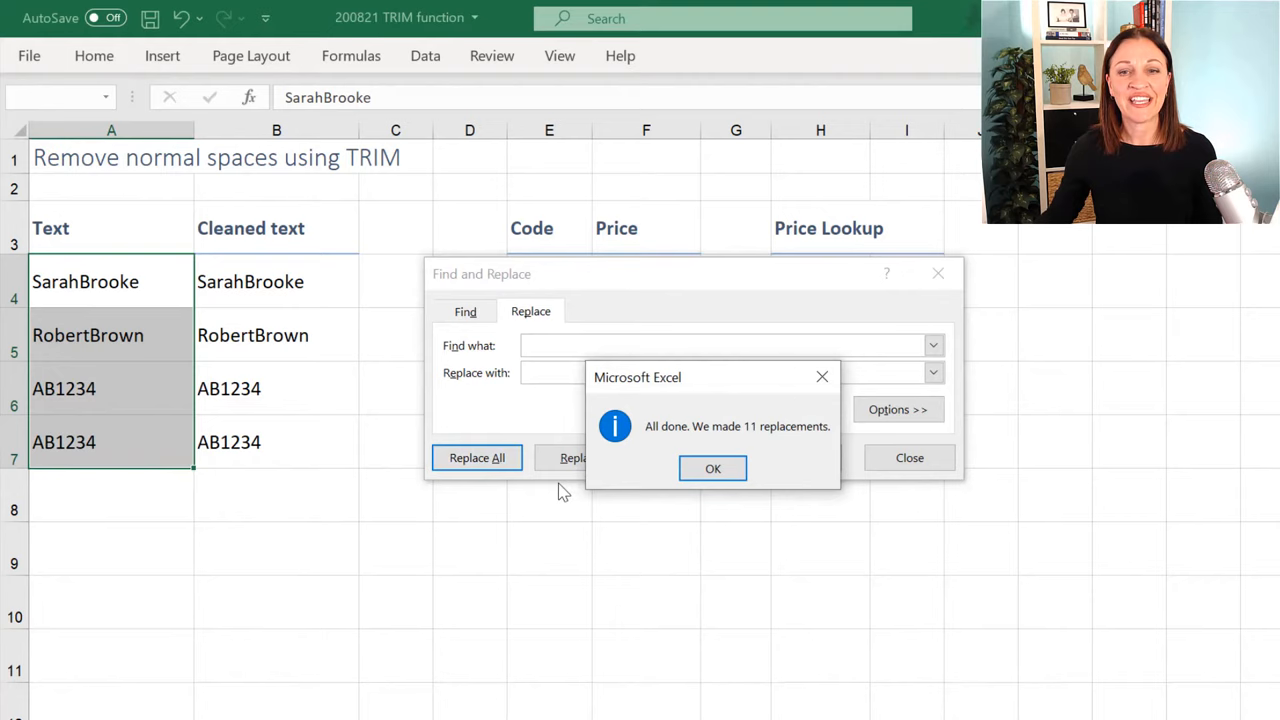
click(712, 468)
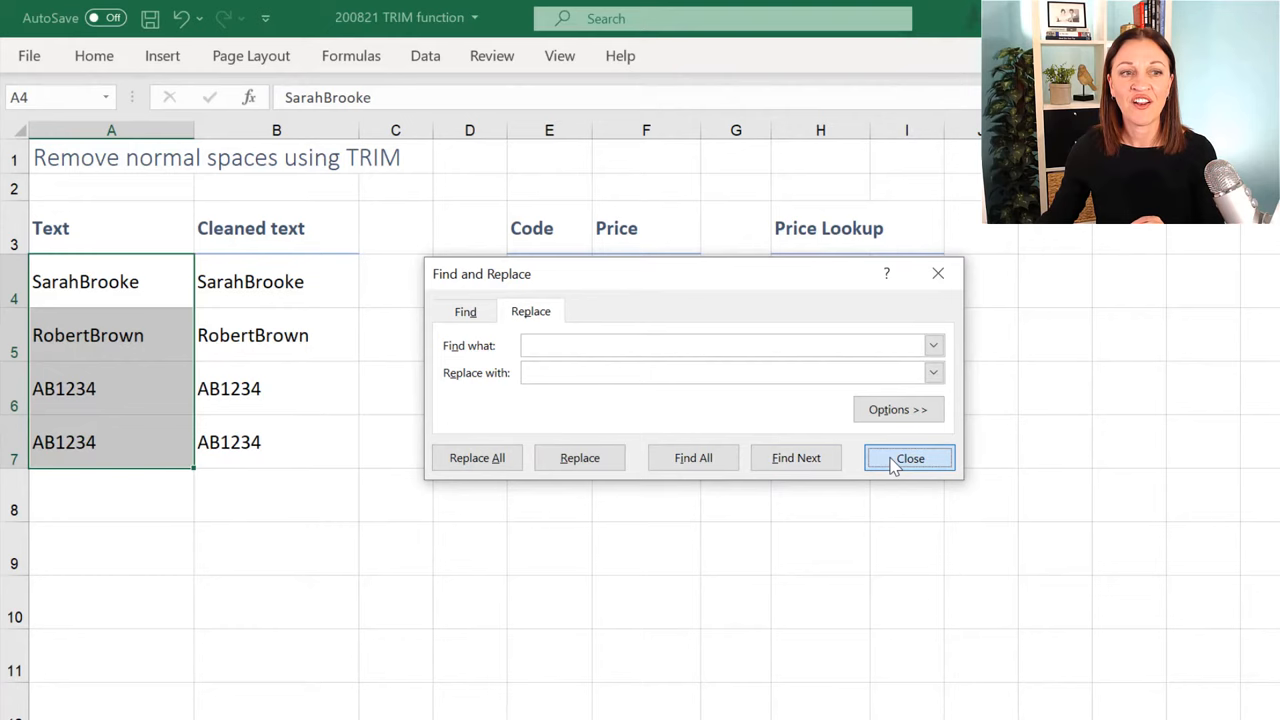
click(909, 458)
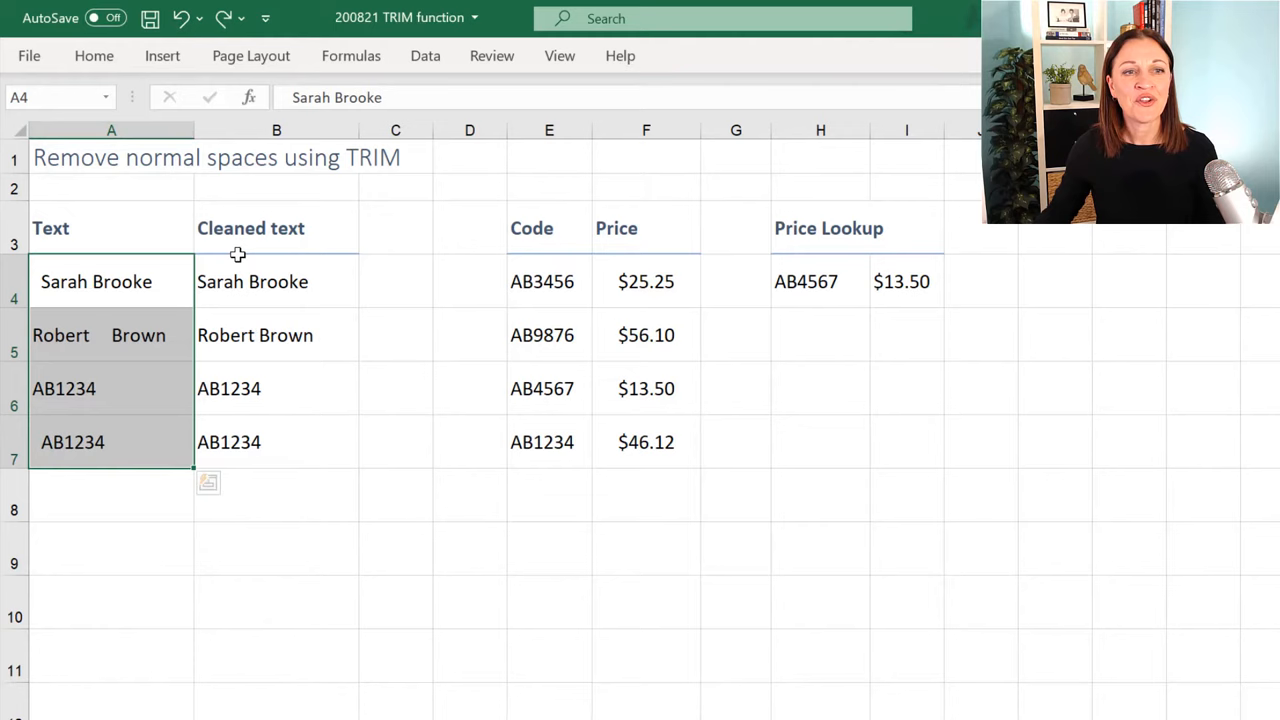
click(276, 281)
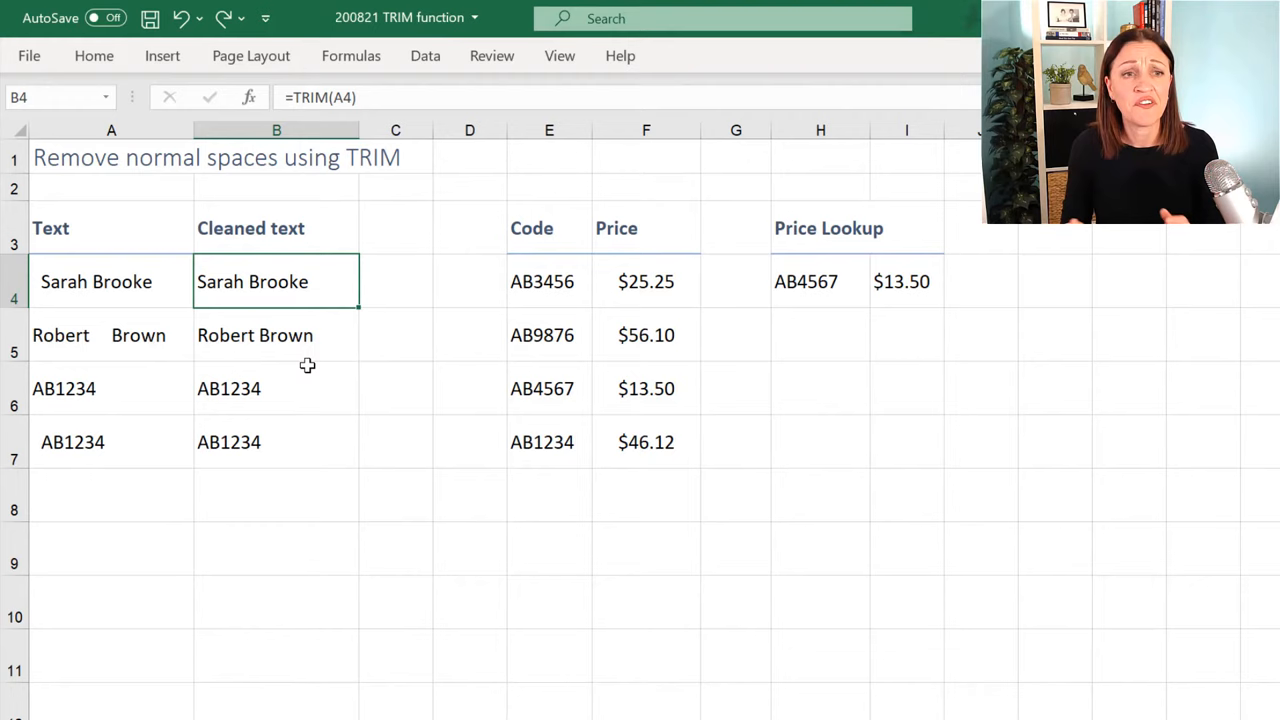
text(=trim()
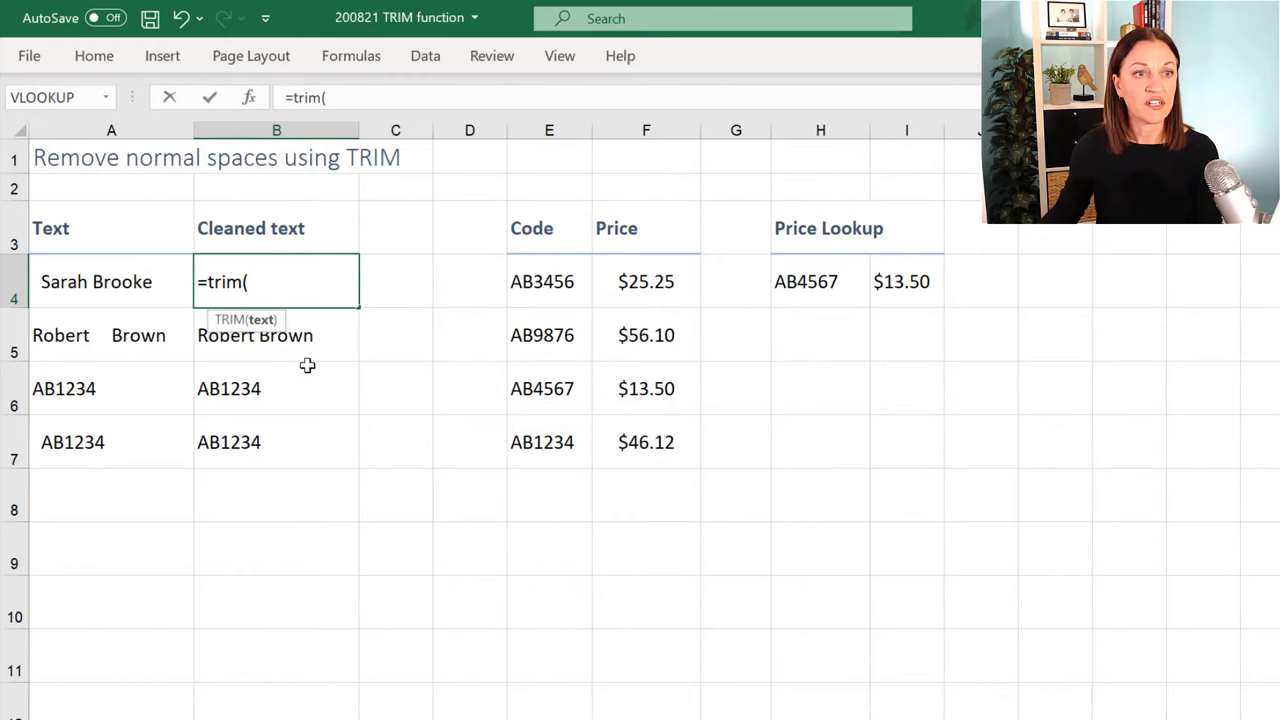
key(Enter)
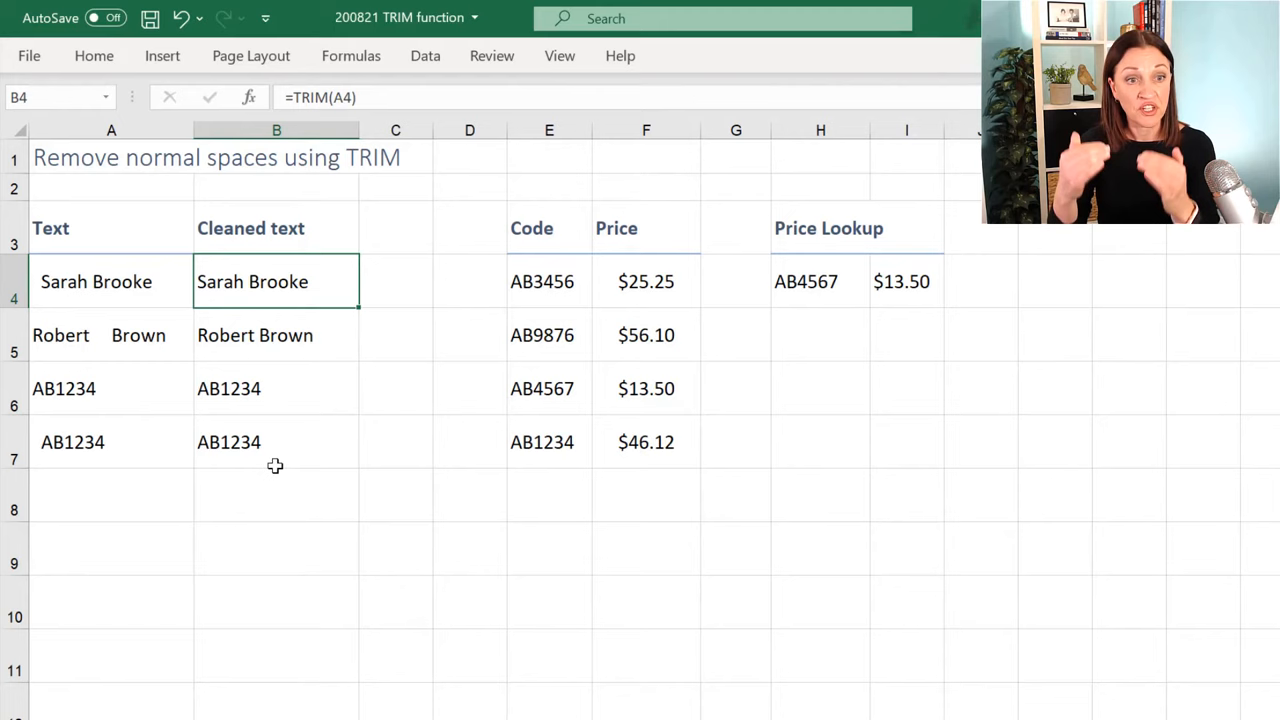
click(296, 388)
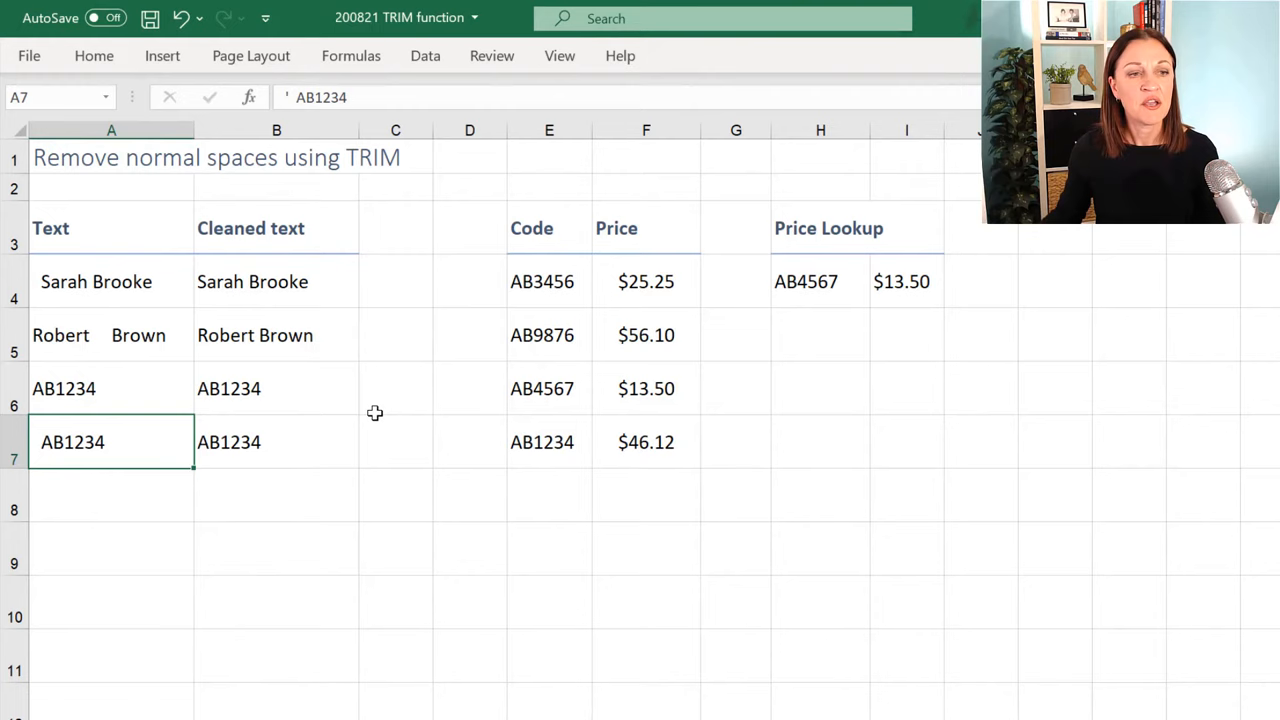
Check E7's code, review the VLOOKUP formula in I4, and enter code AB123 for lookup
click(548, 442)
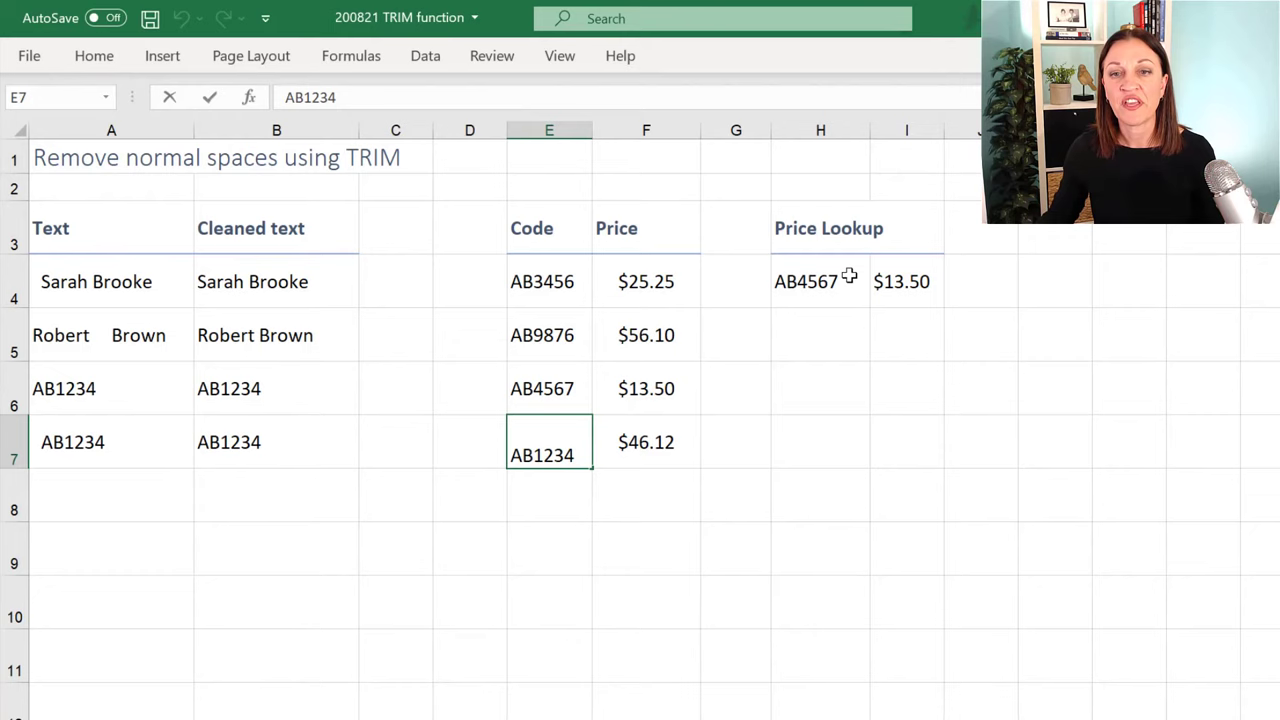
click(906, 281)
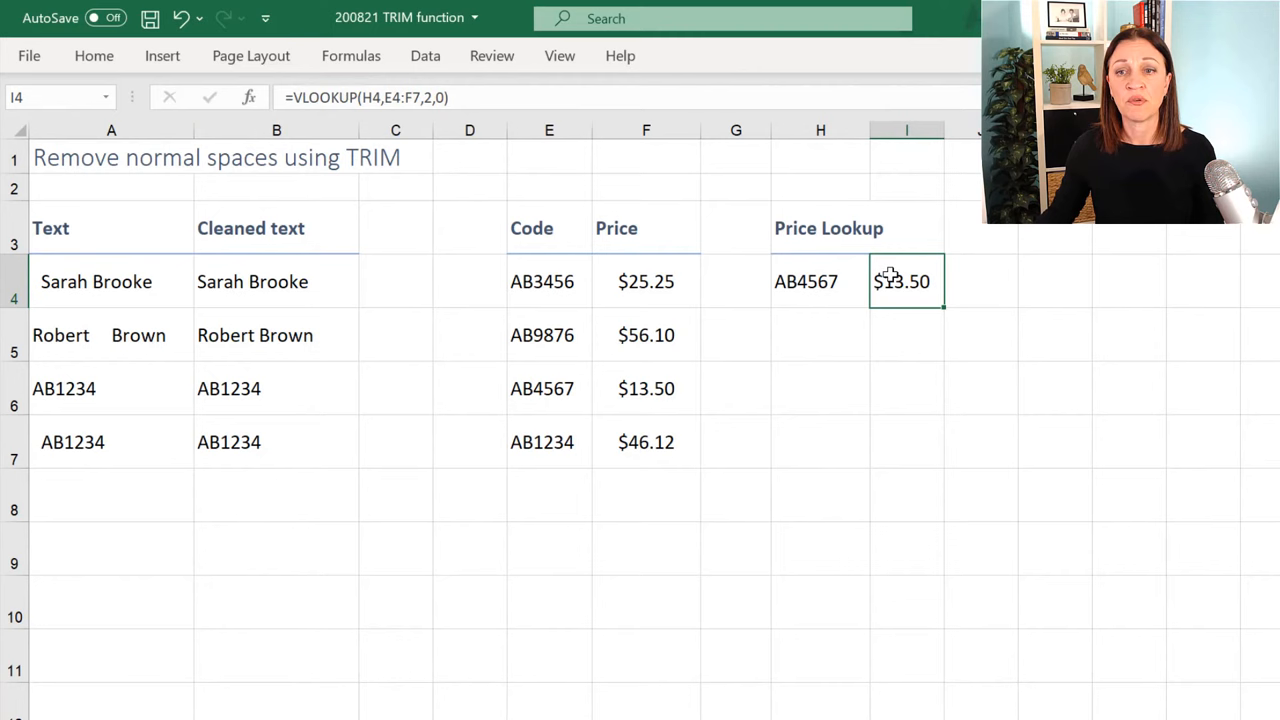
double_click(906, 281)
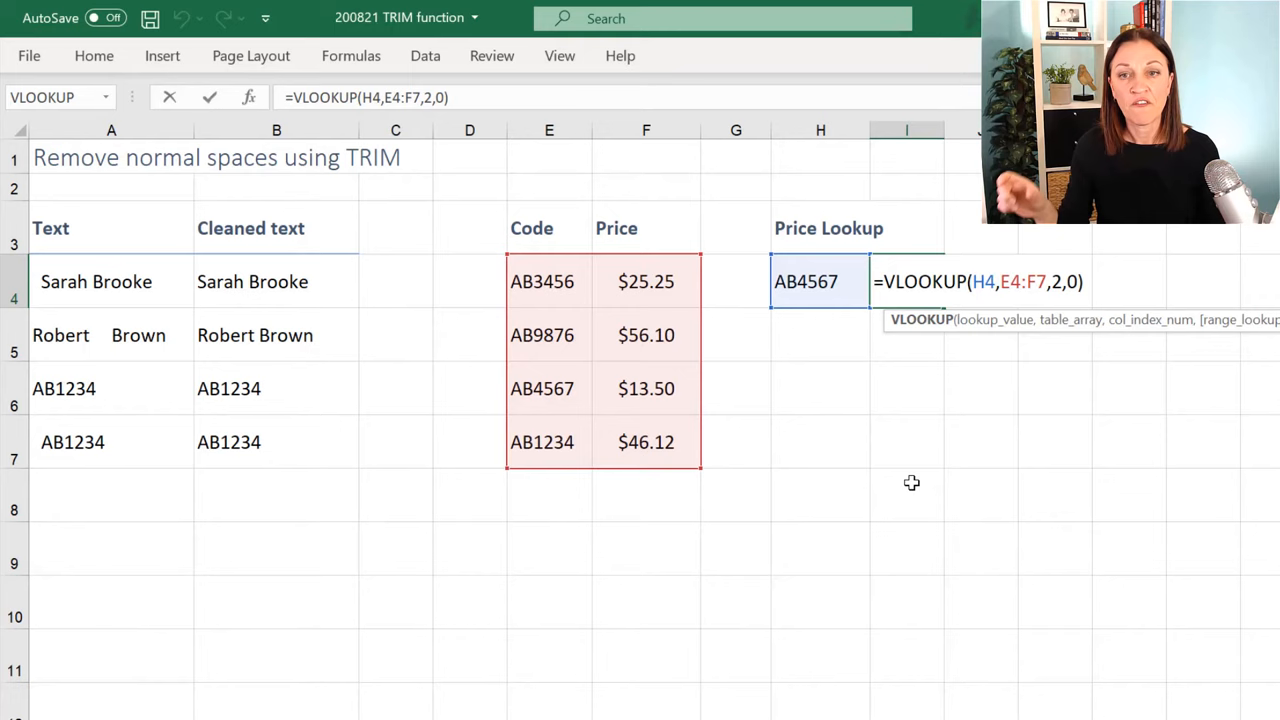
key(Enter)
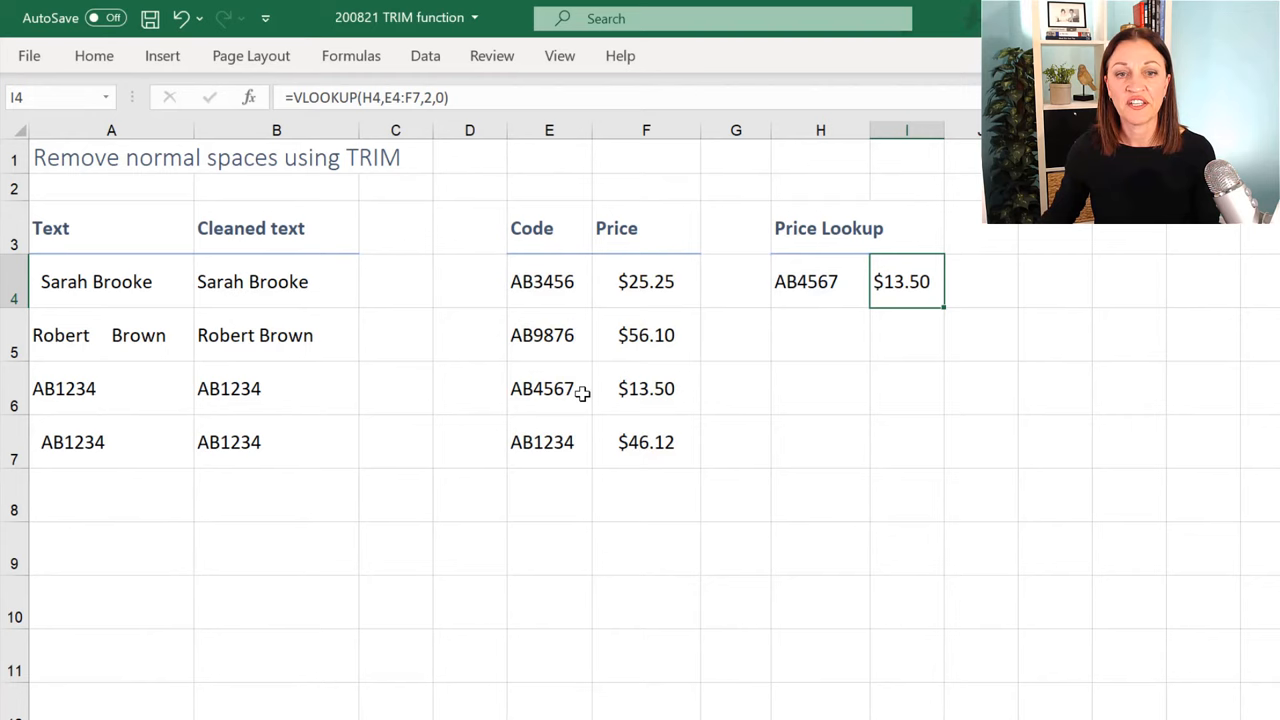
text(AB123)
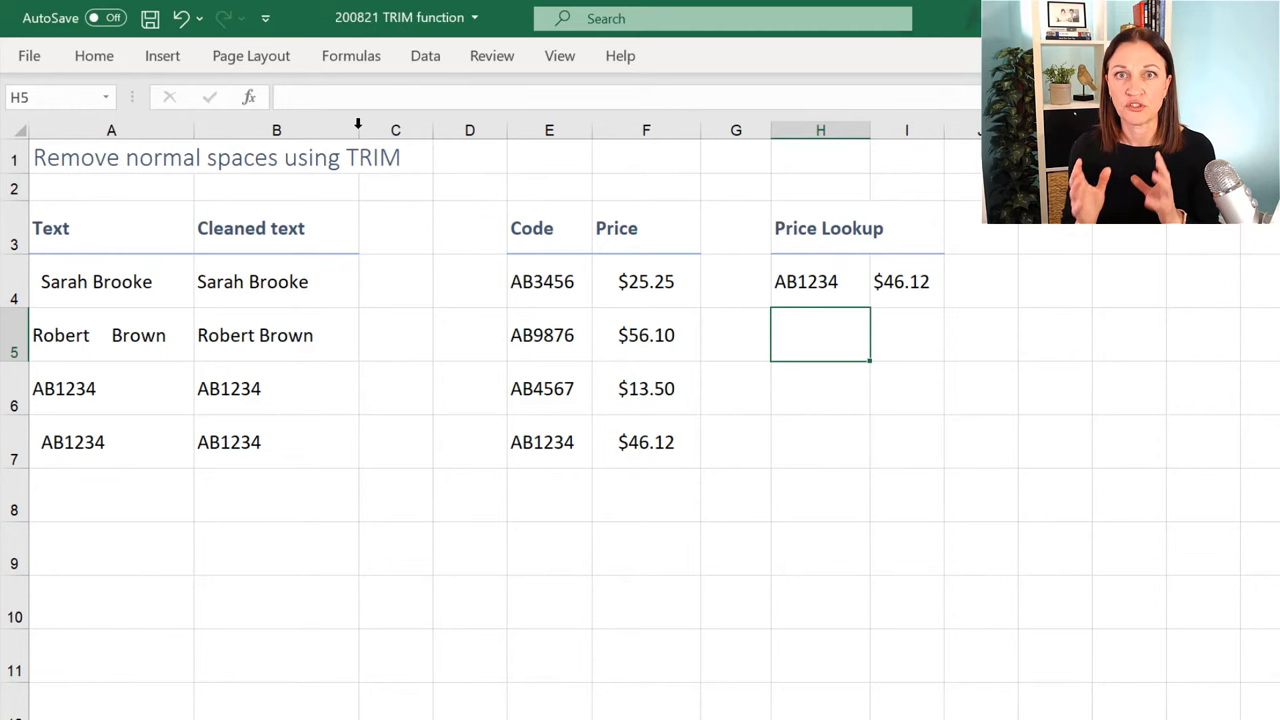
click(549, 281)
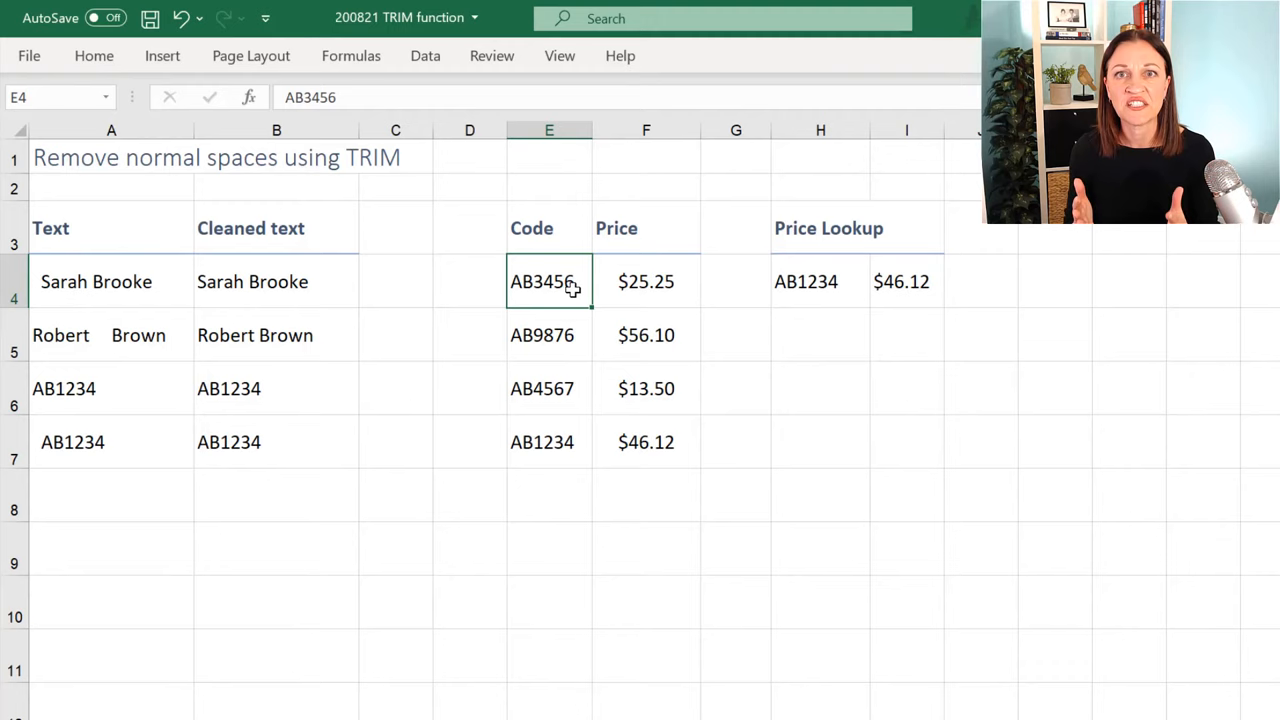
double_click(549, 281)
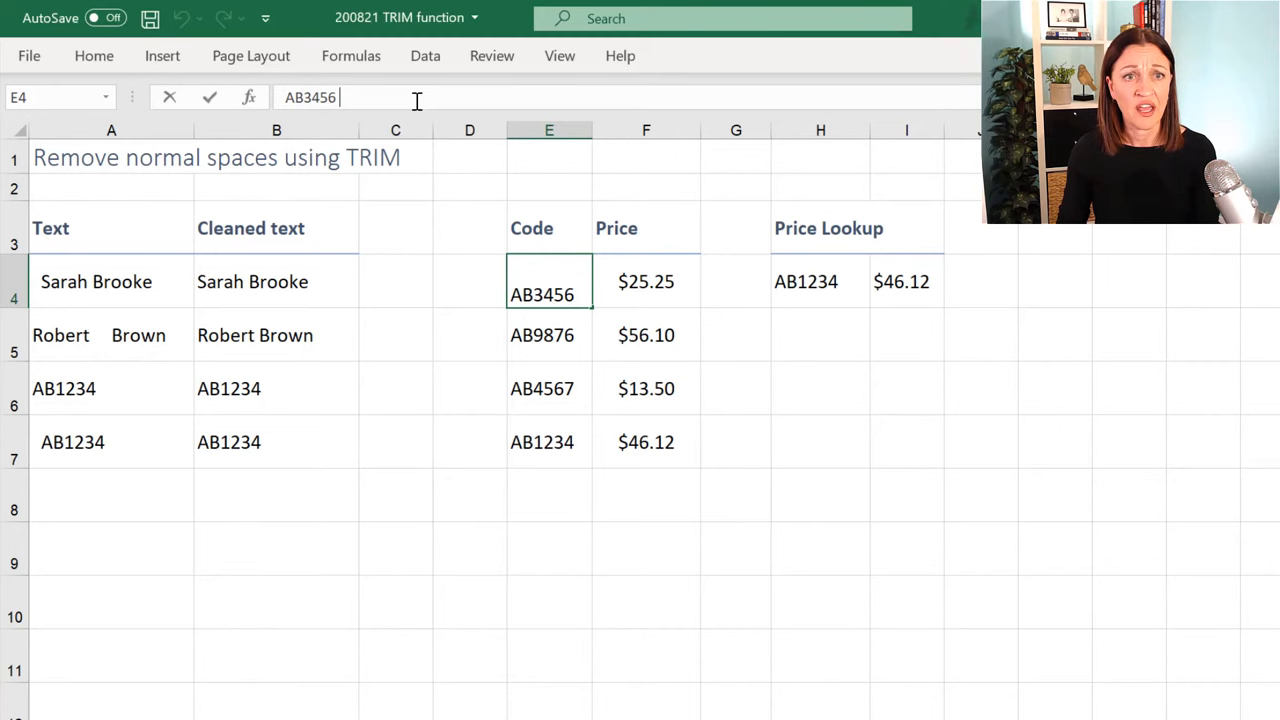
click(548, 388)
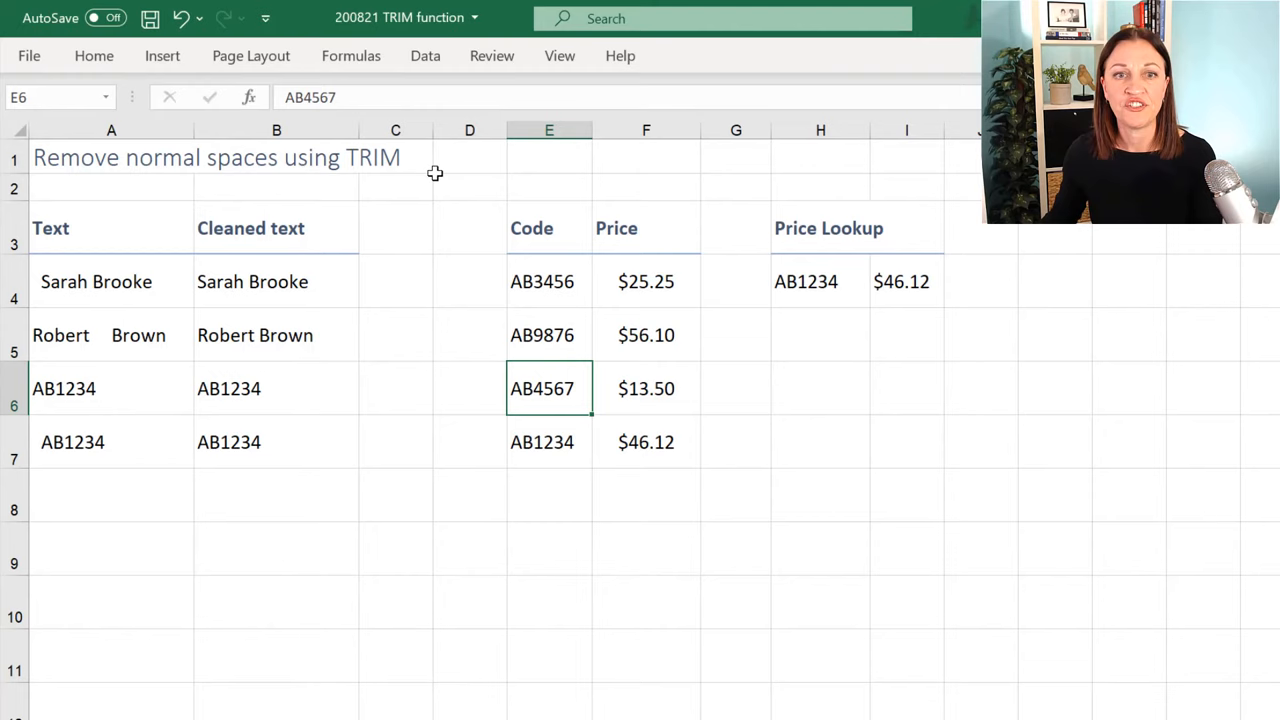
click(469, 281)
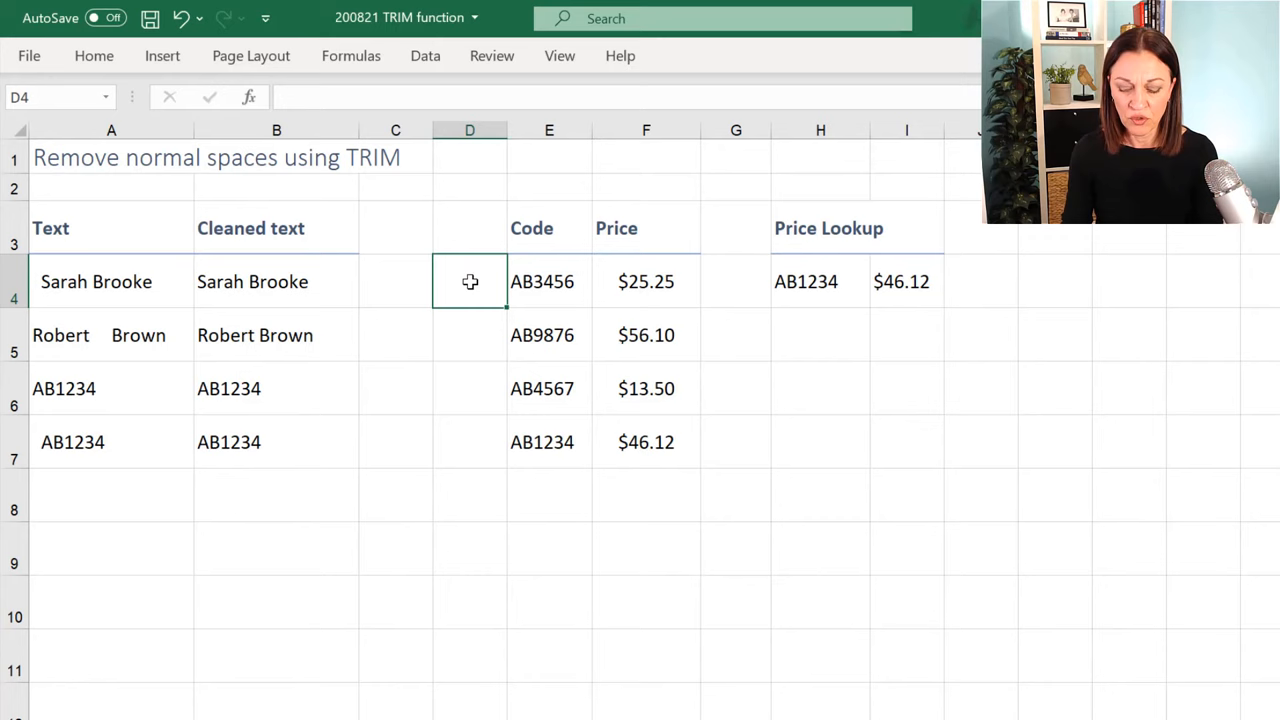
Enter =TRIM(E4) in D4, fill it down to D7, then select E4
text(=TRIM(E4))
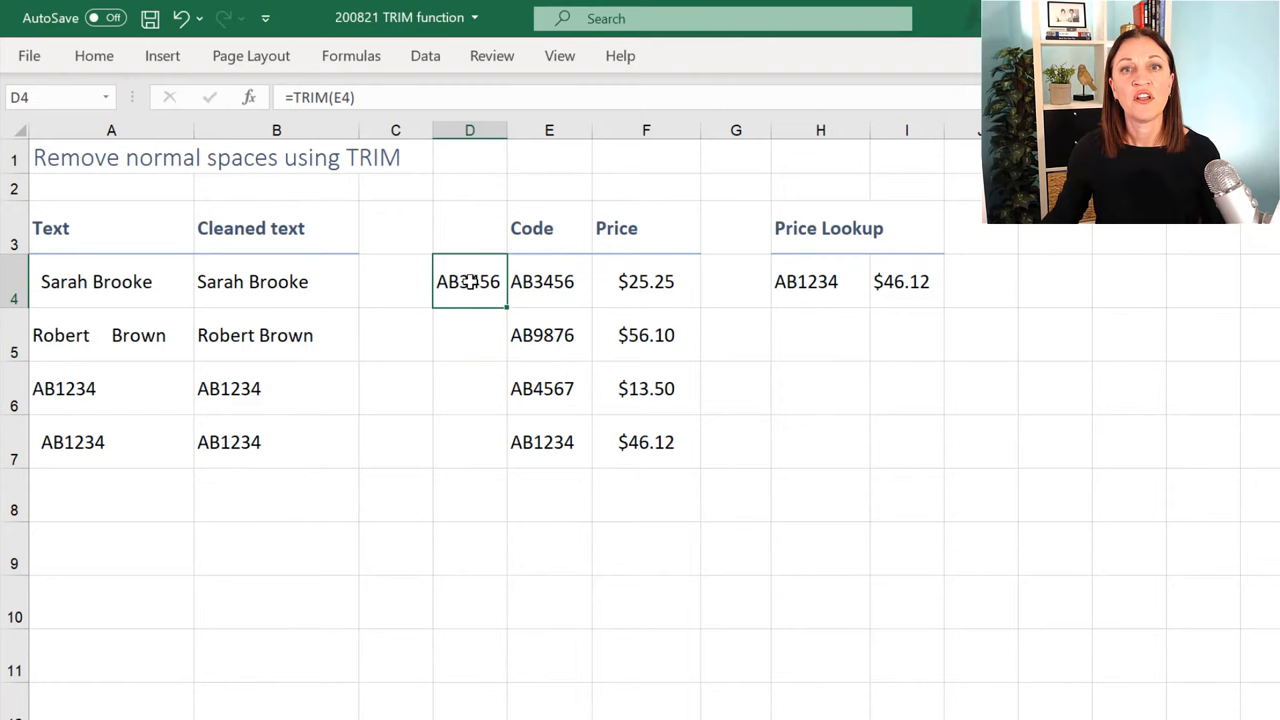
drag(507, 298, 507, 455)
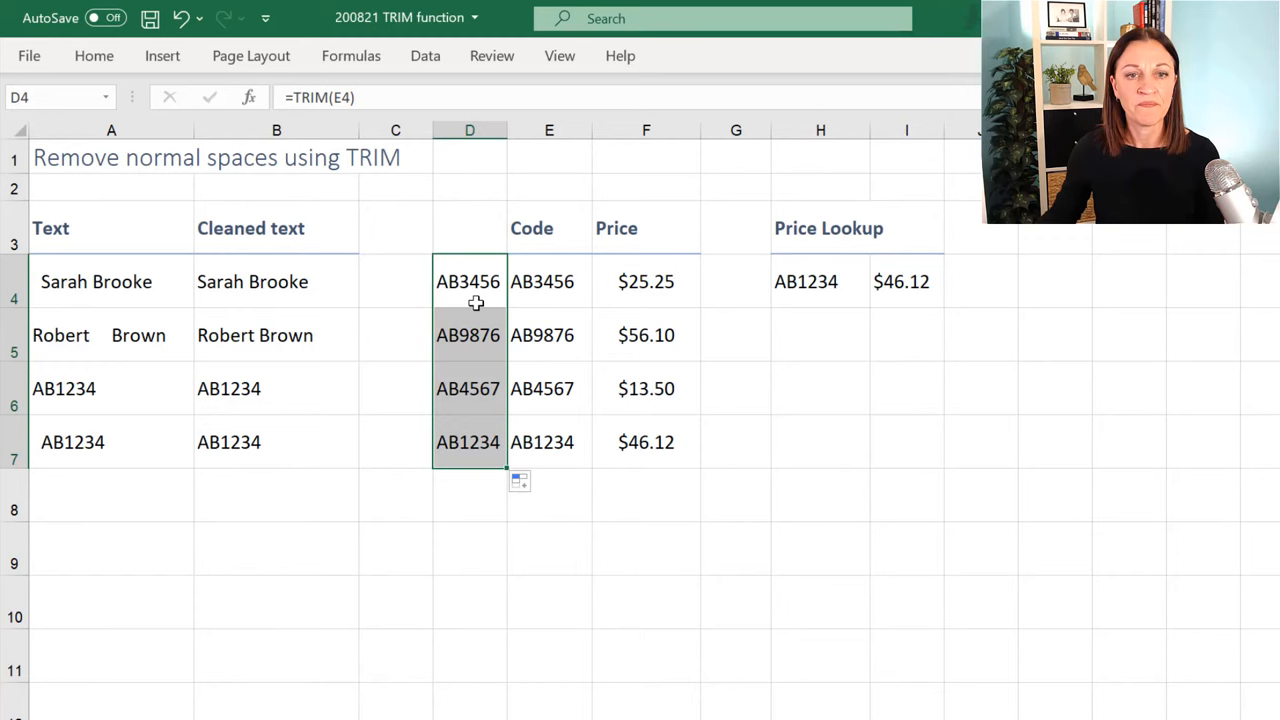
click(548, 281)
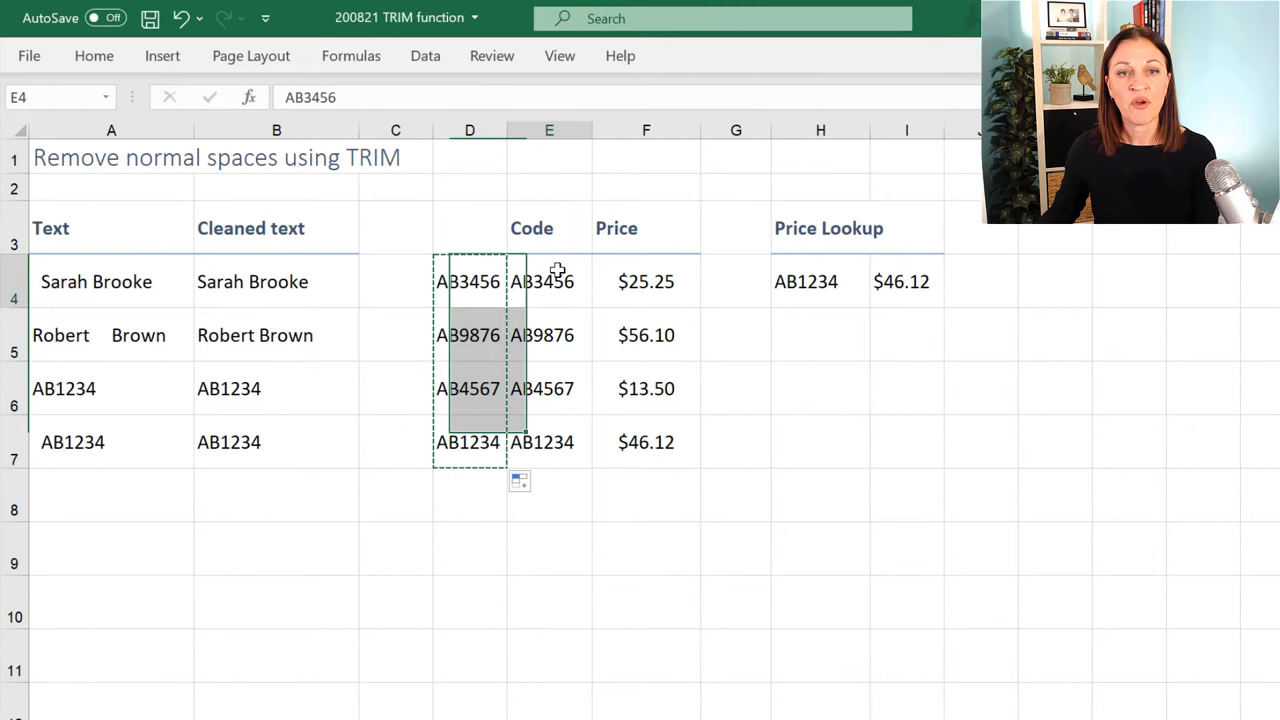